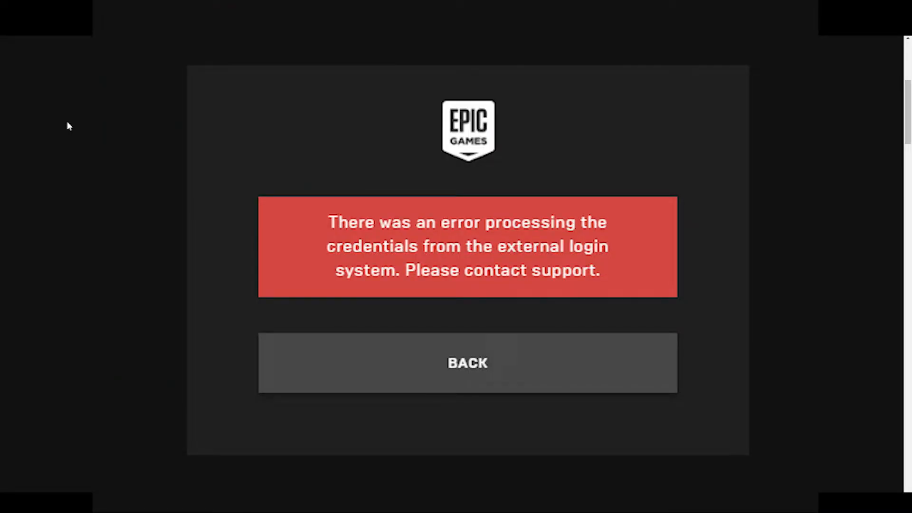
- Go back from the external login credentials error to the store home page
click(467, 362)
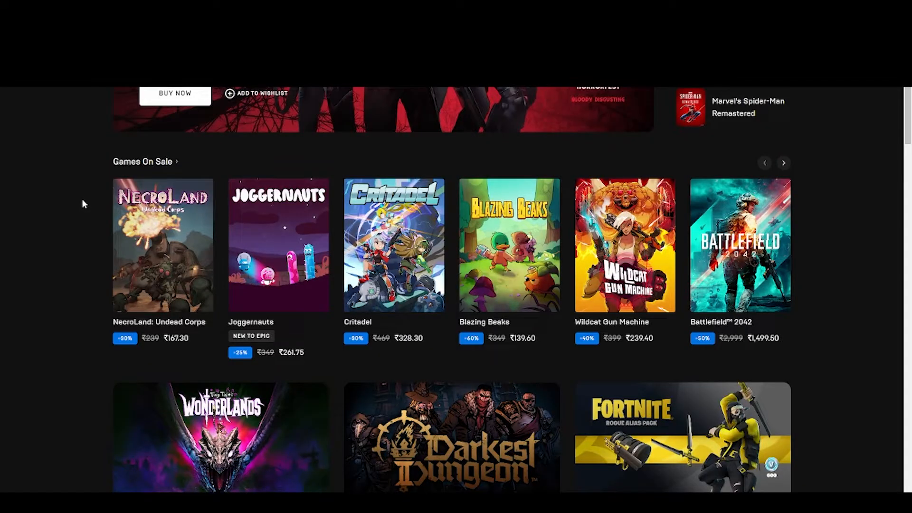
- Show the Accounts list of linkable services: Steam, GitHub, Twitch, Xbox, PlayStation Network, Nintendo
scroll(up, 3)
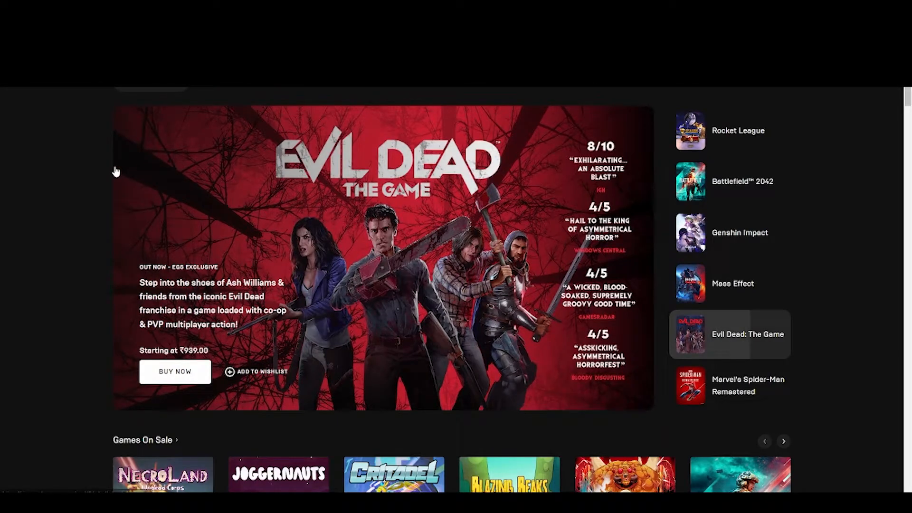
scroll(down, 3)
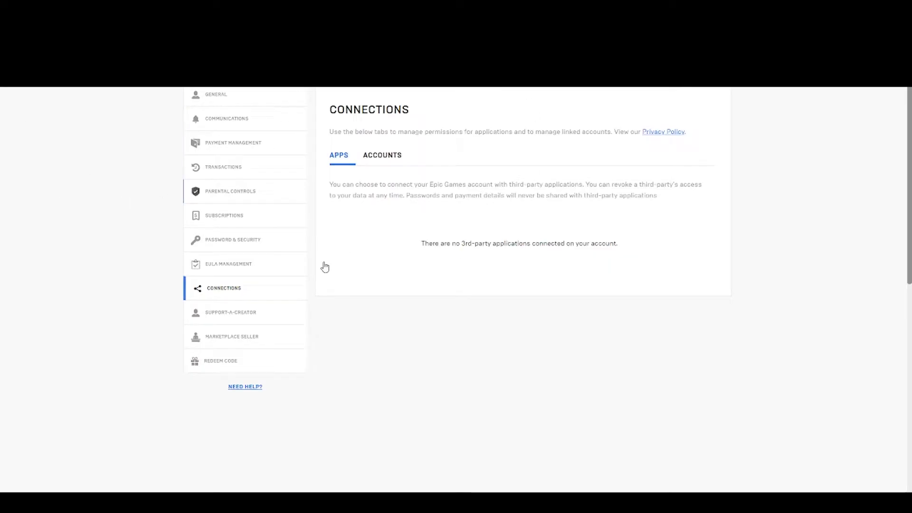
mouse_move(209, 289)
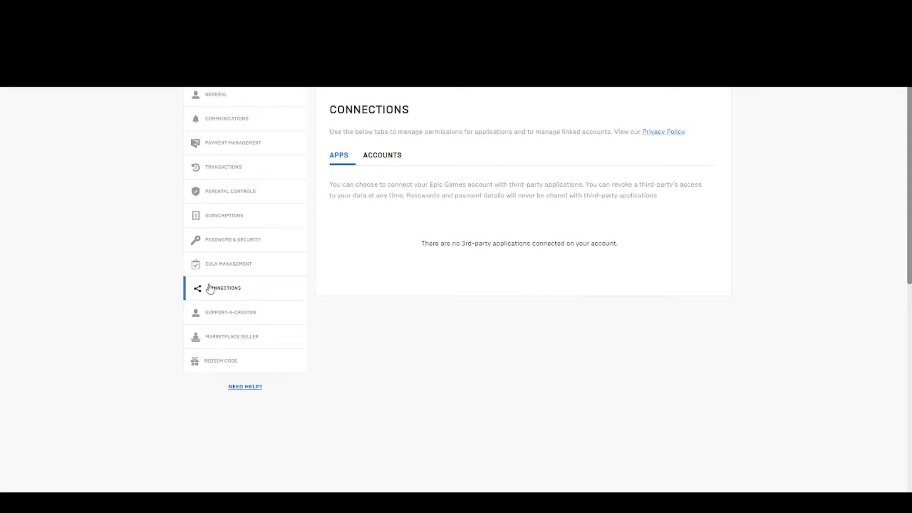
mouse_move(389, 162)
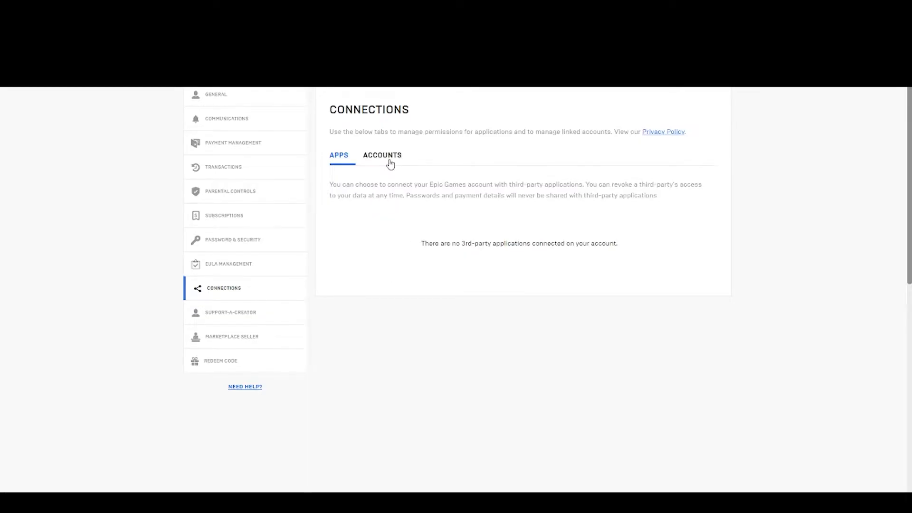
click(382, 154)
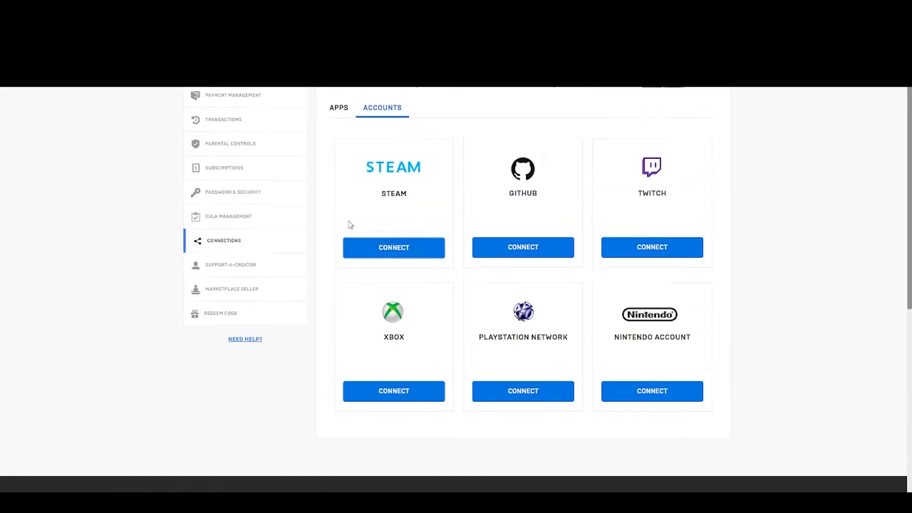
scroll(up, 3)
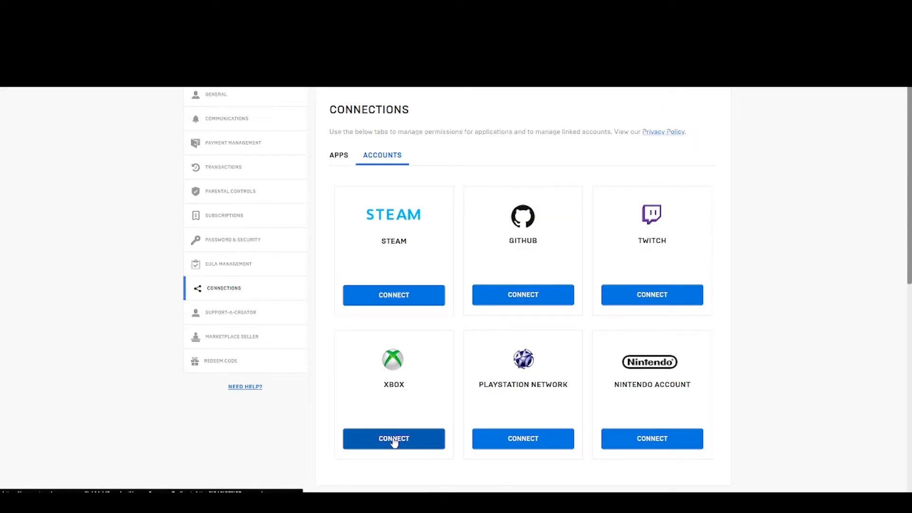
mouse_move(523, 439)
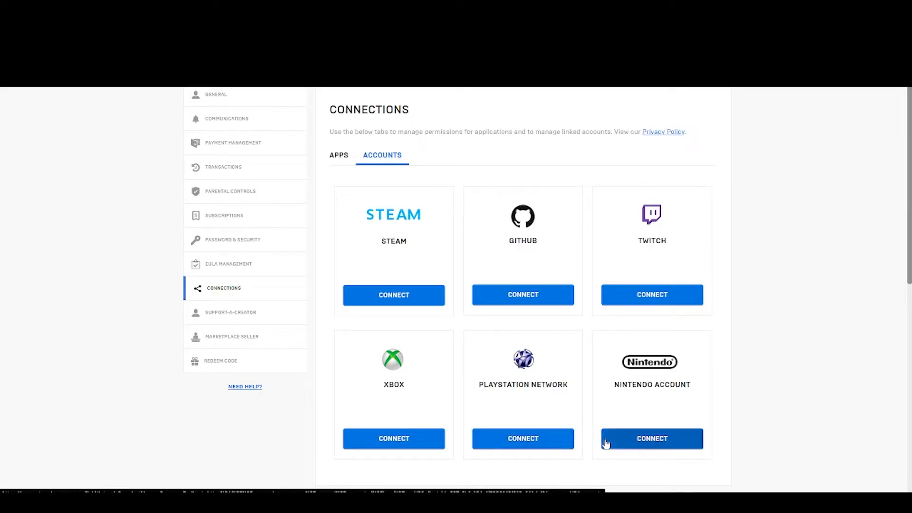
mouse_move(339, 200)
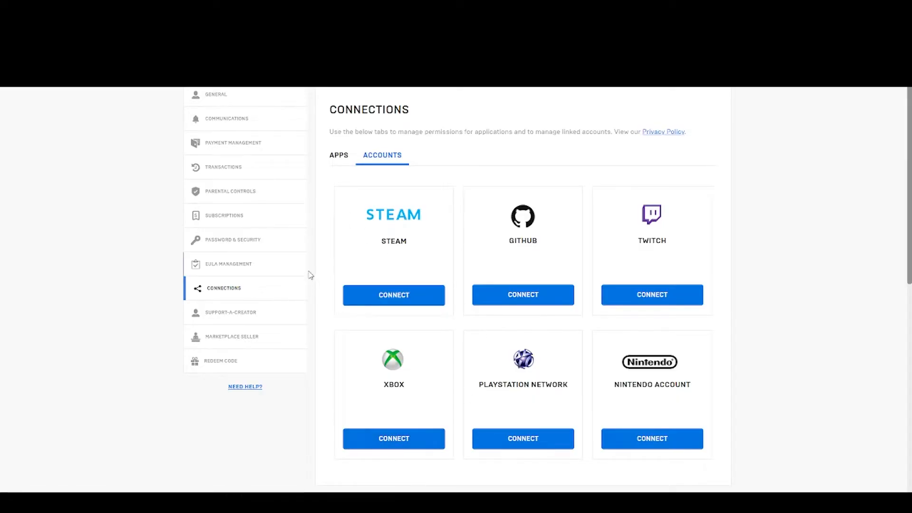
mouse_move(317, 261)
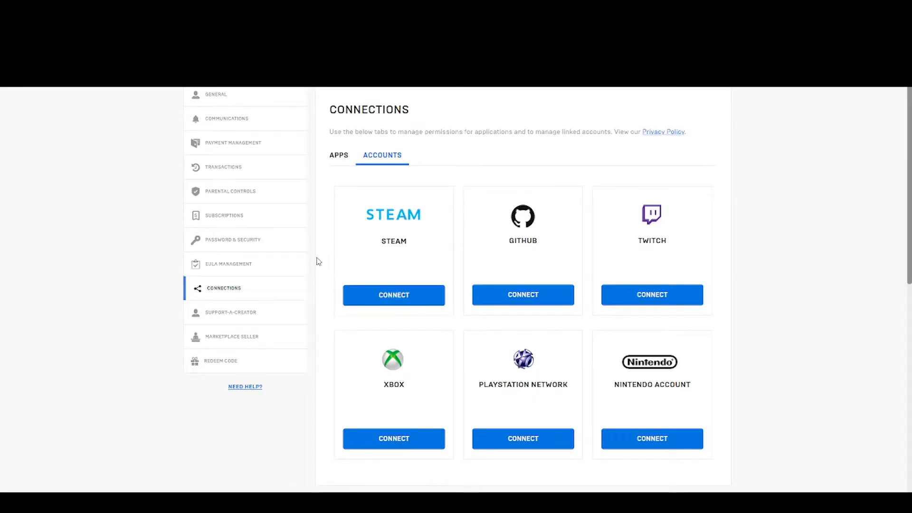
mouse_move(255, 392)
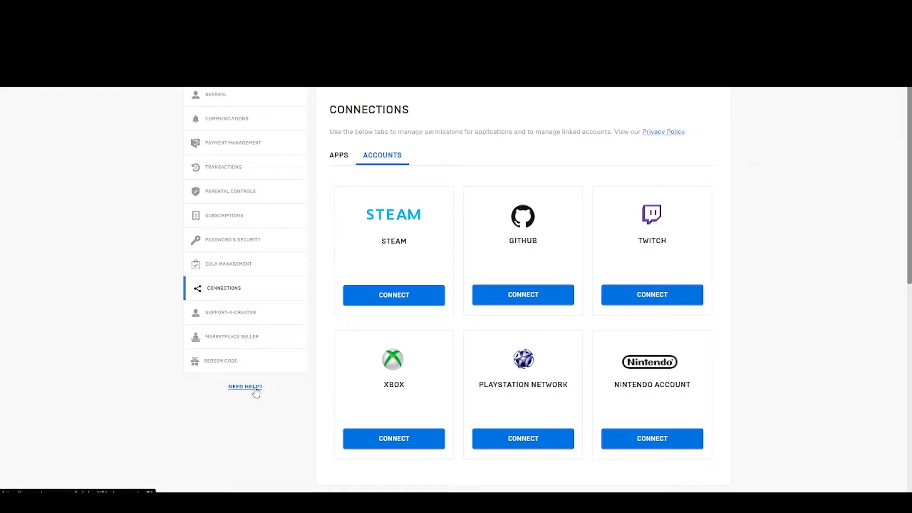
- Reach the Epic Accounts support request form via Need Help? and Contact Us
click(245, 386)
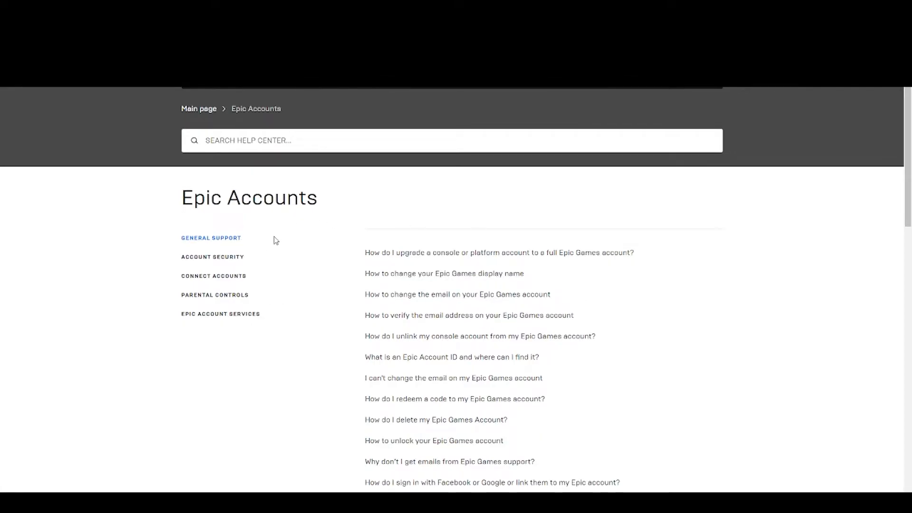
scroll(down, 3)
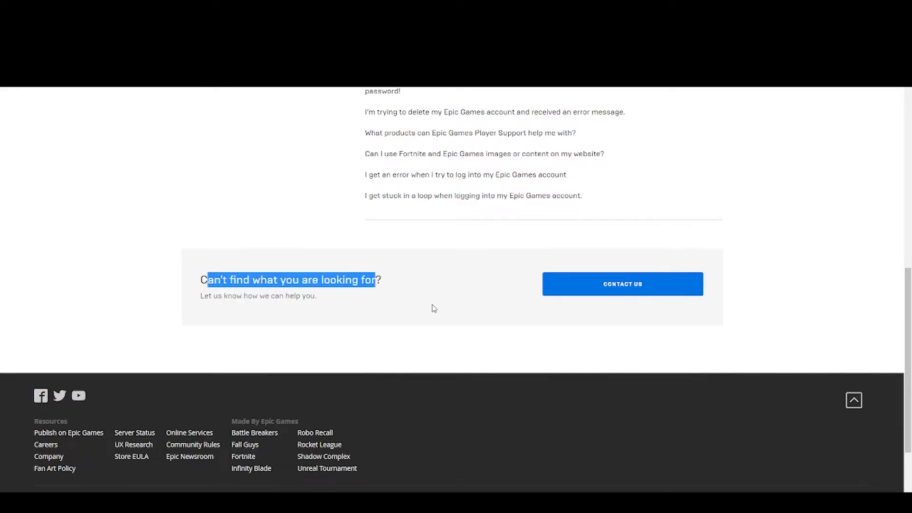
click(622, 284)
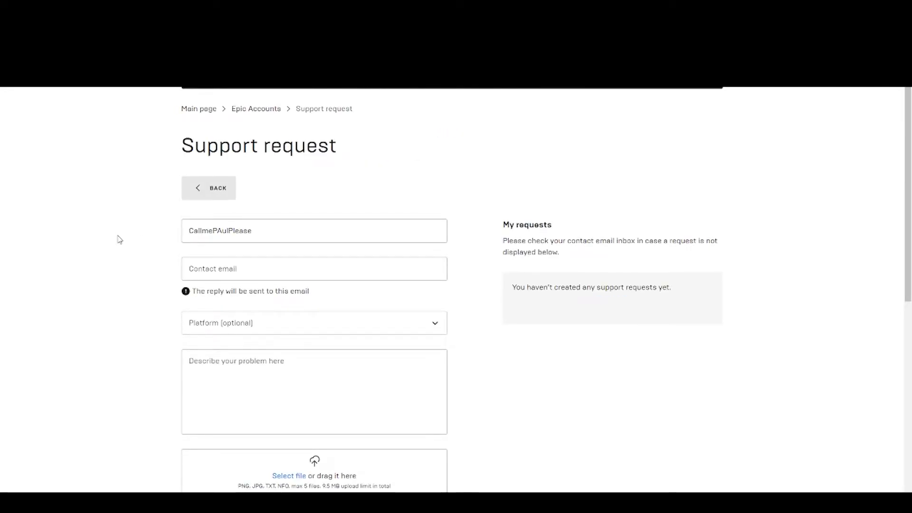
scroll(down, 3)
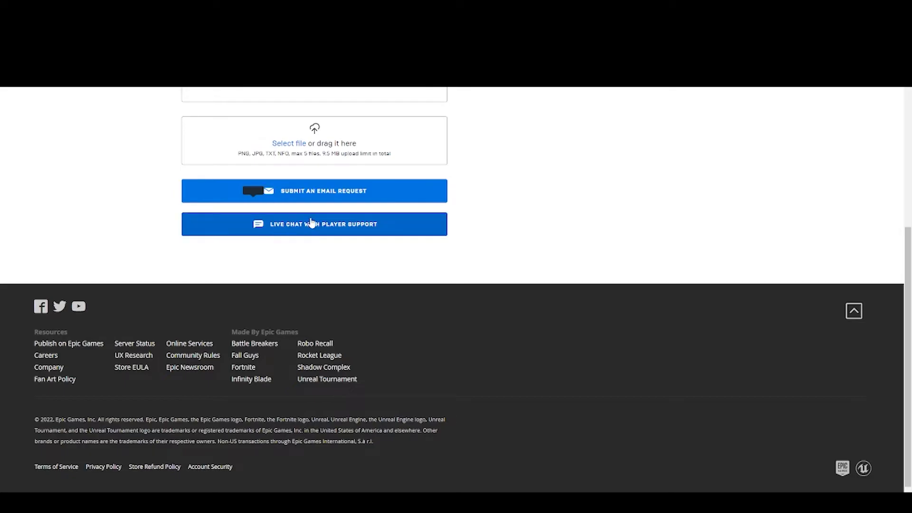
mouse_move(313, 236)
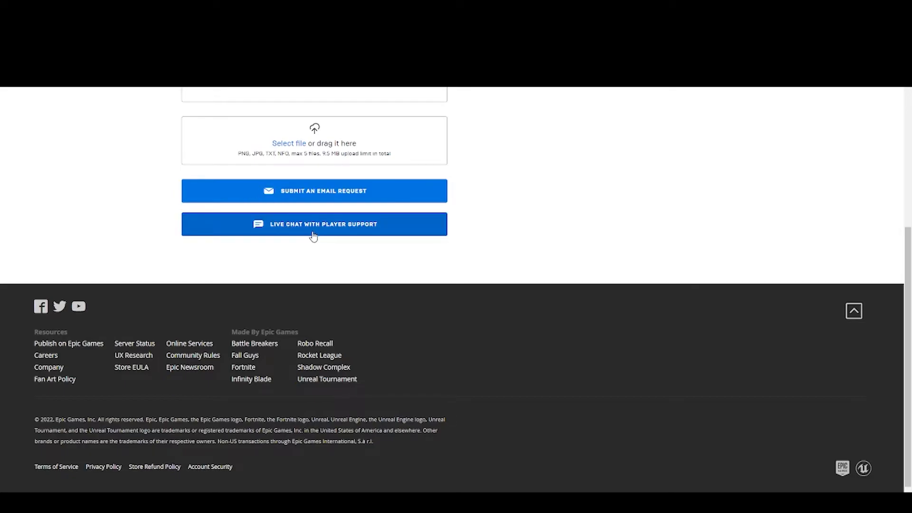
mouse_move(280, 252)
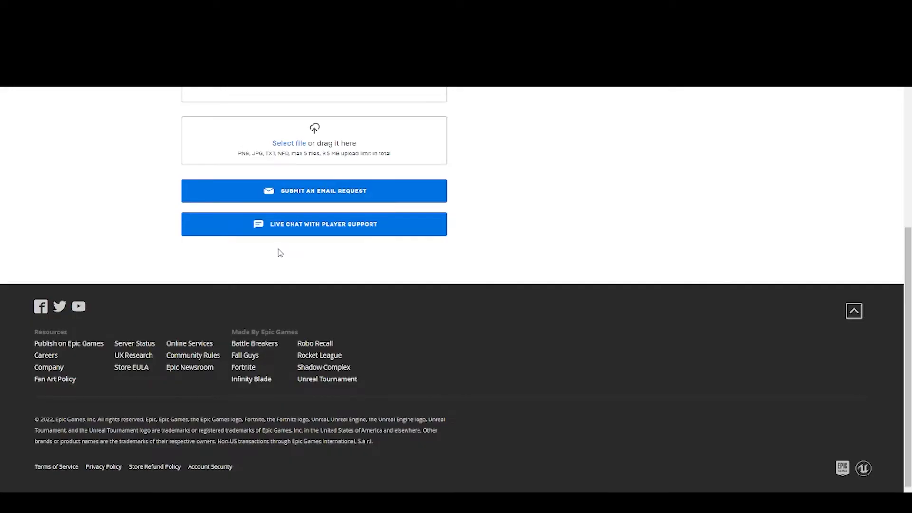
mouse_move(331, 208)
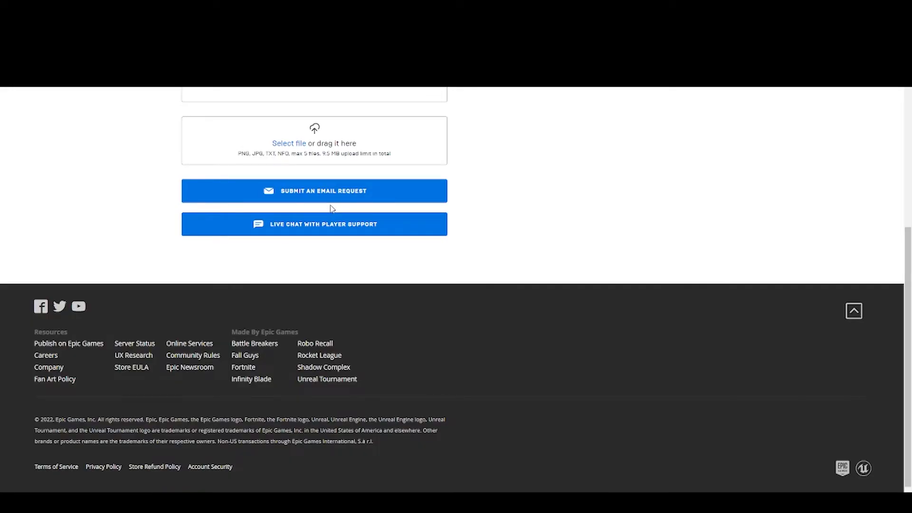
scroll(up, 3)
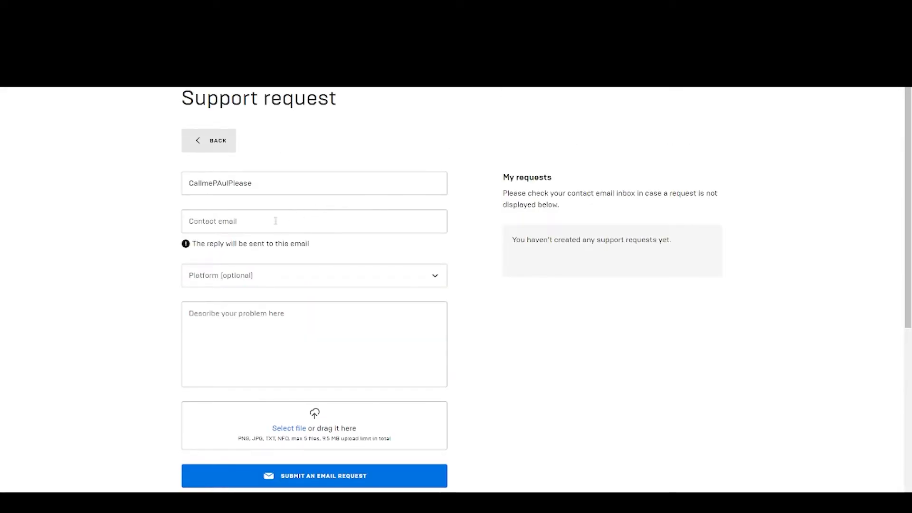
- Choose Xbox as the platform and focus the empty problem description field
click(313, 475)
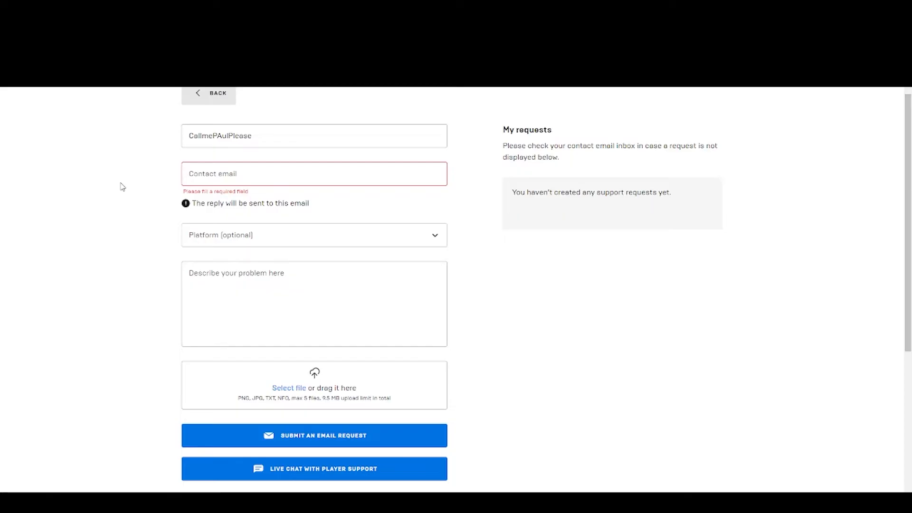
mouse_move(127, 187)
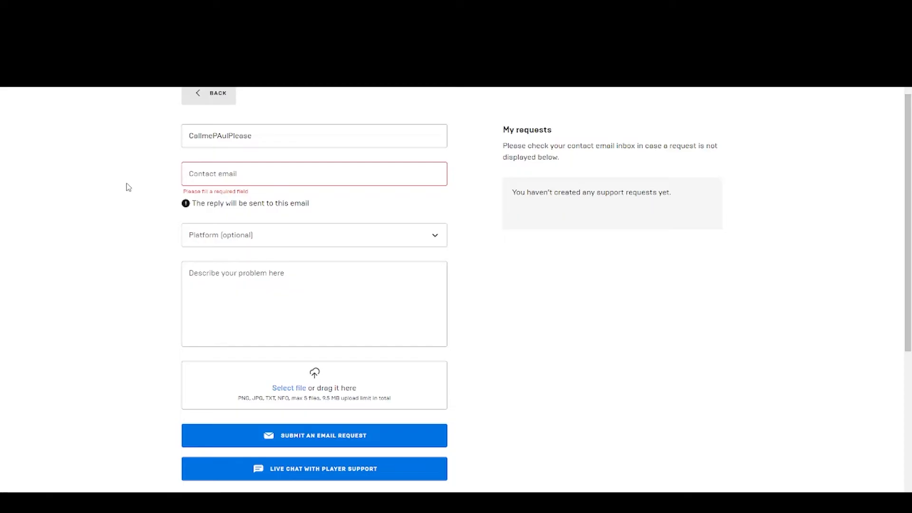
click(313, 235)
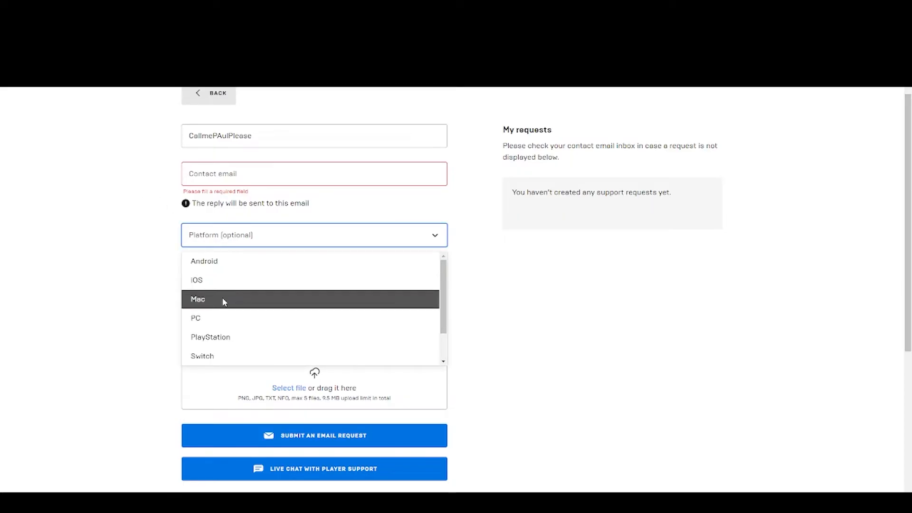
scroll(down, 3)
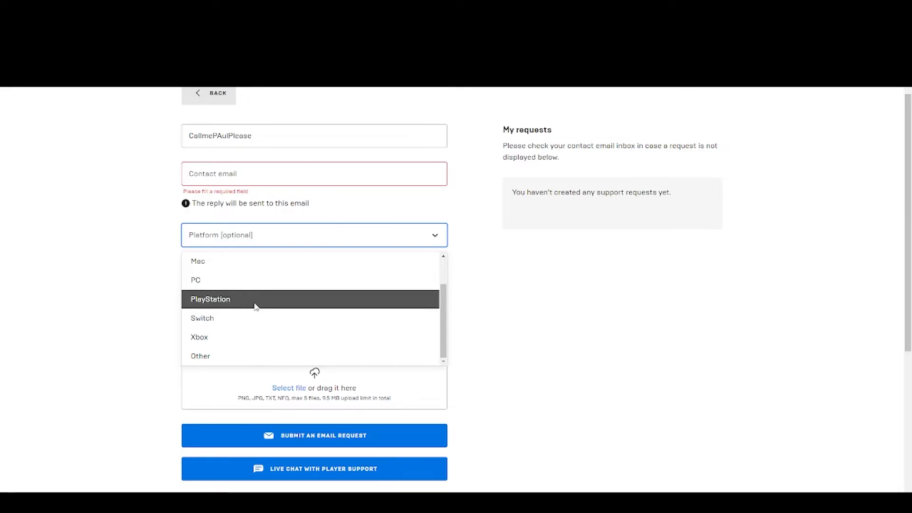
click(198, 336)
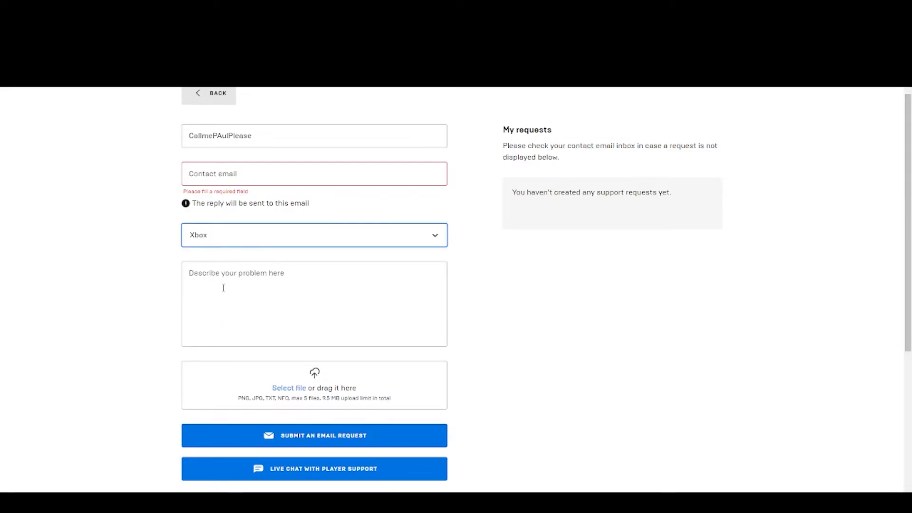
click(315, 304)
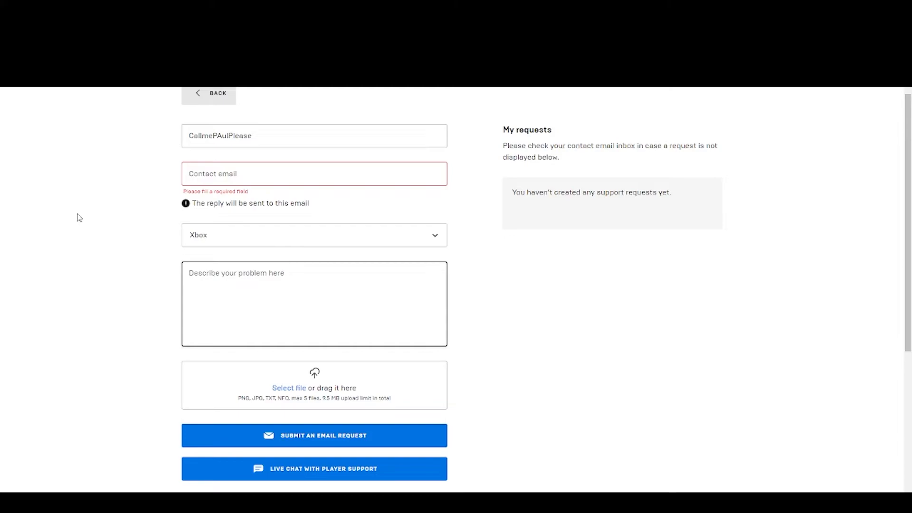
click(315, 273)
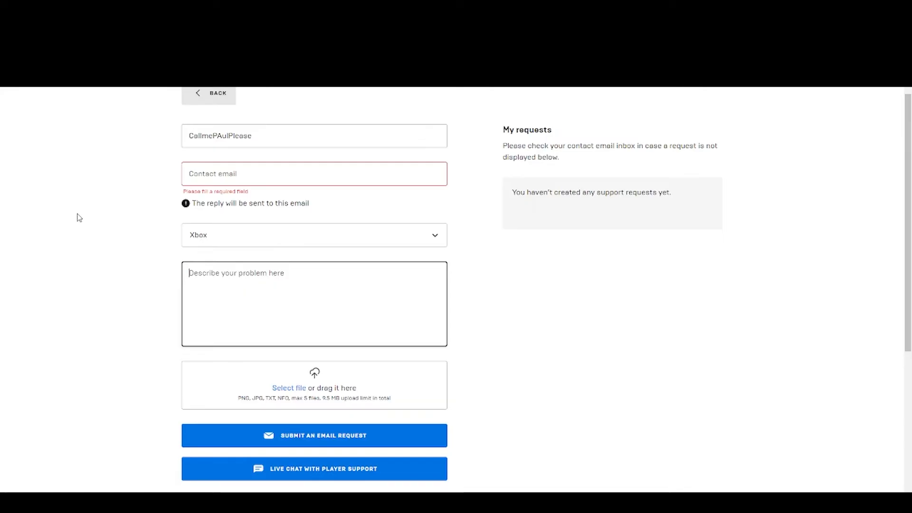
scroll(down, 3)
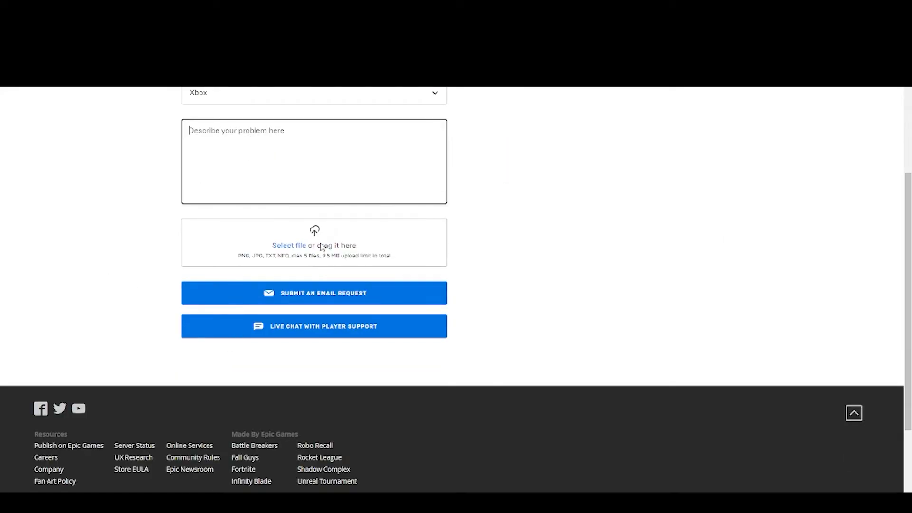